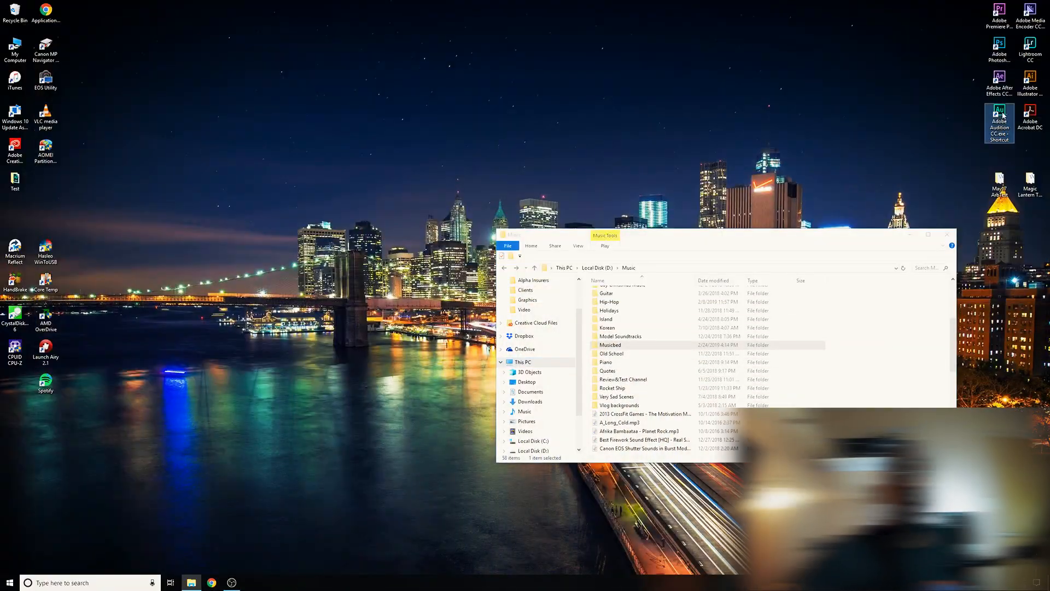
Launch Adobe Audition CC from its desktop shortcut.
double_click(998, 121)
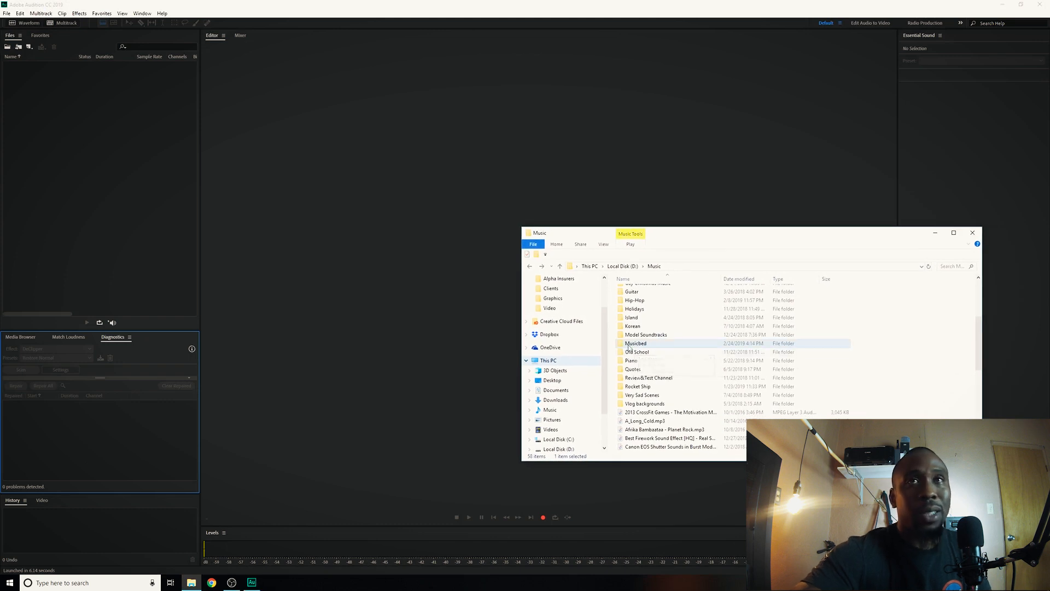
mouse_move(634, 342)
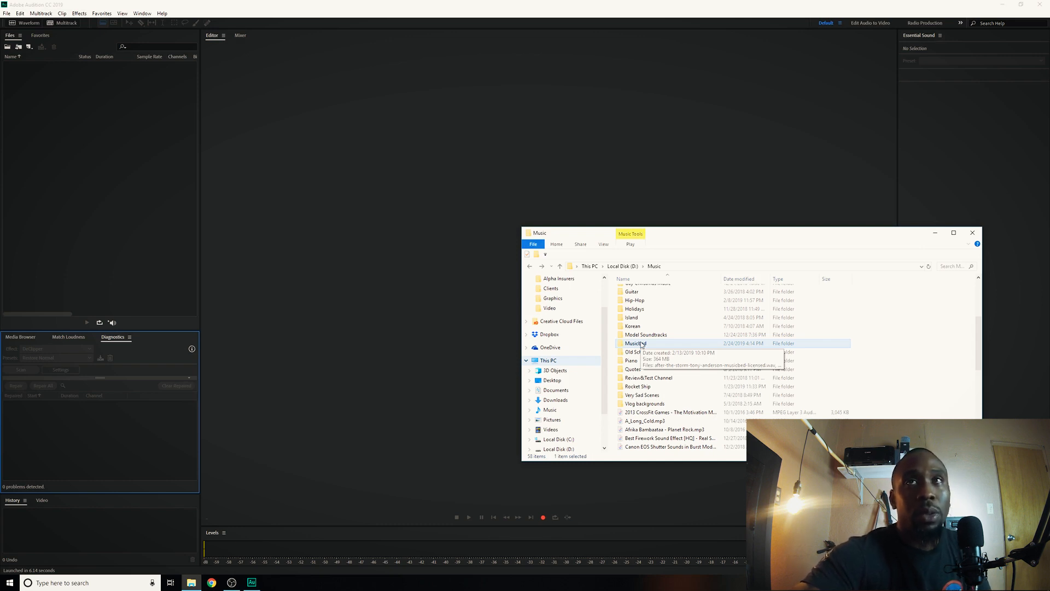
Open the Musicbed folder listing the six music tracks.
double_click(634, 343)
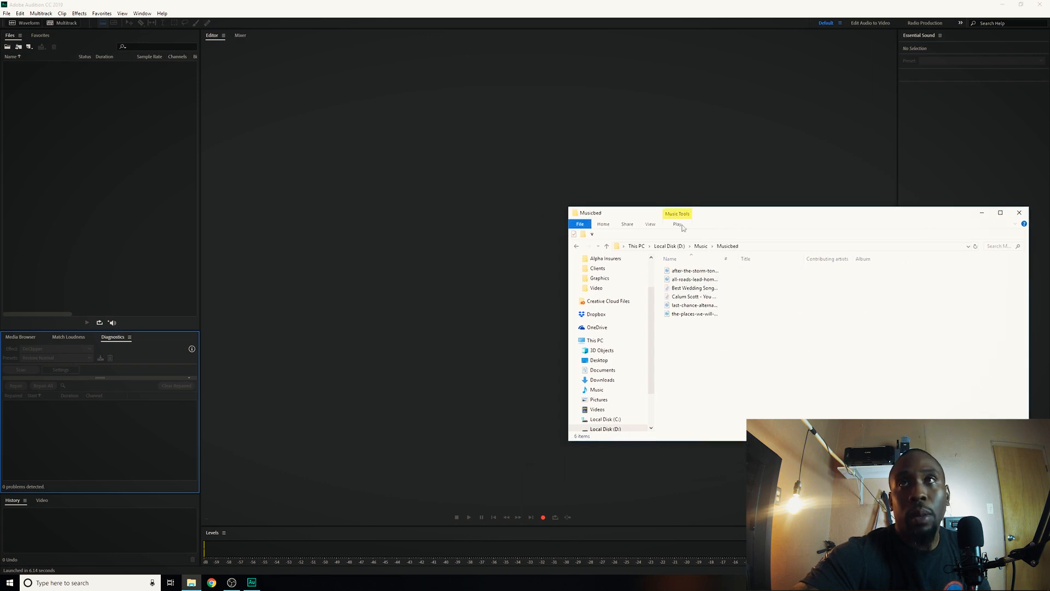
mouse_move(695, 305)
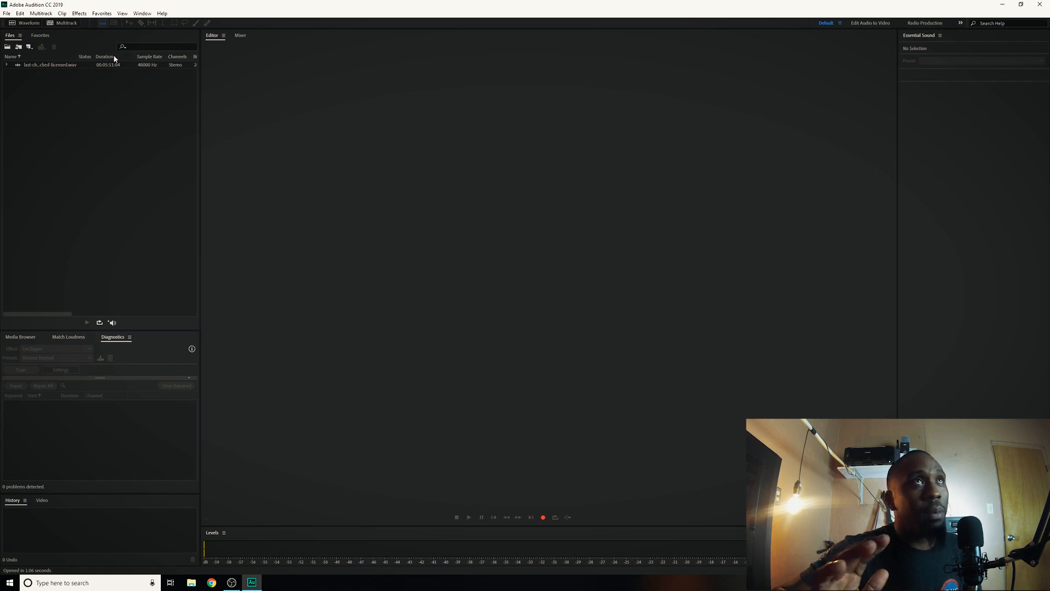
click(270, 582)
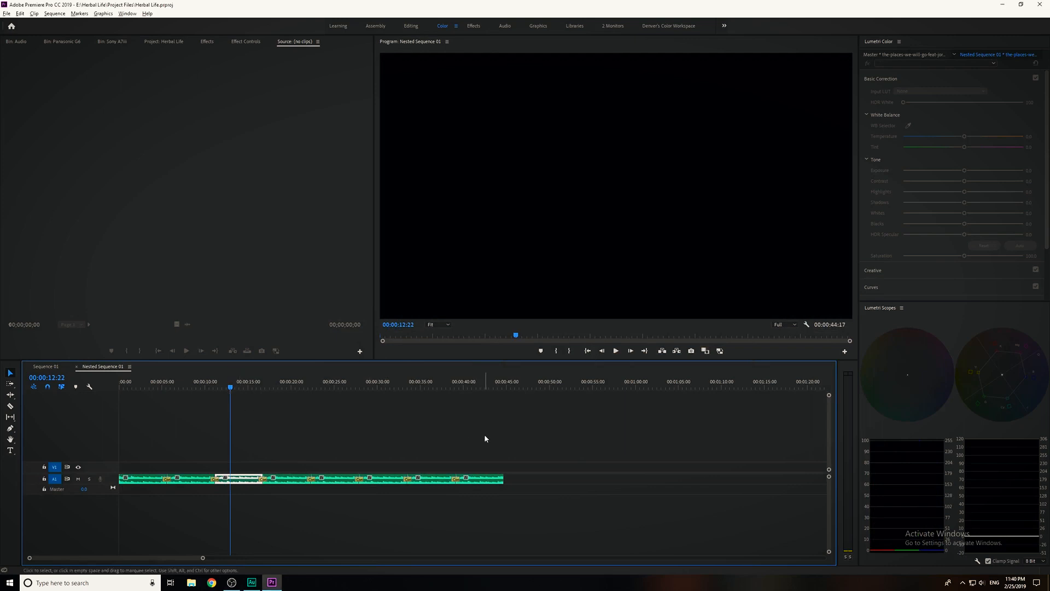
click(251, 582)
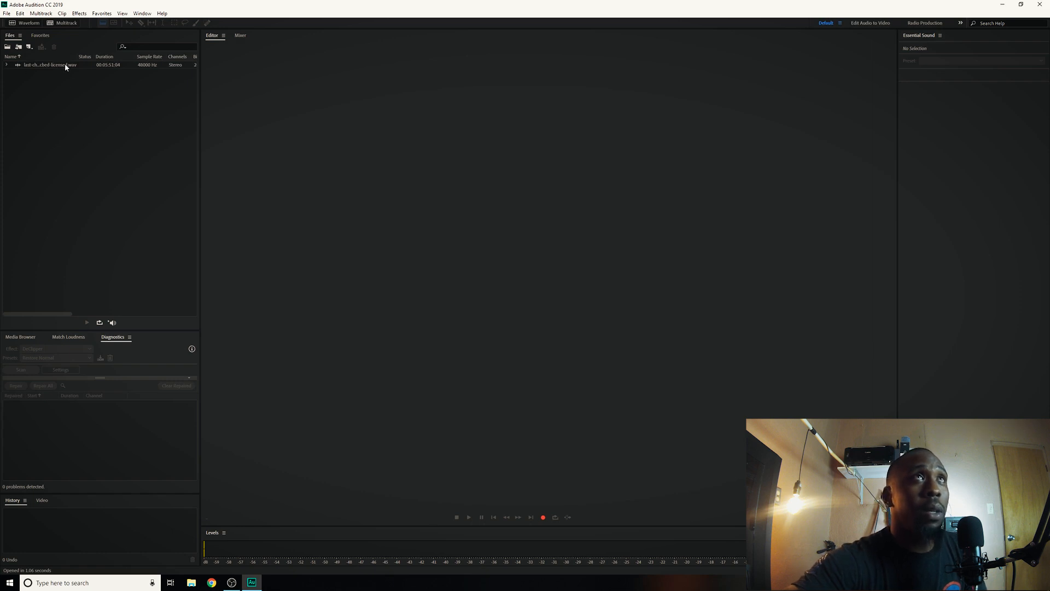
mouse_move(64, 22)
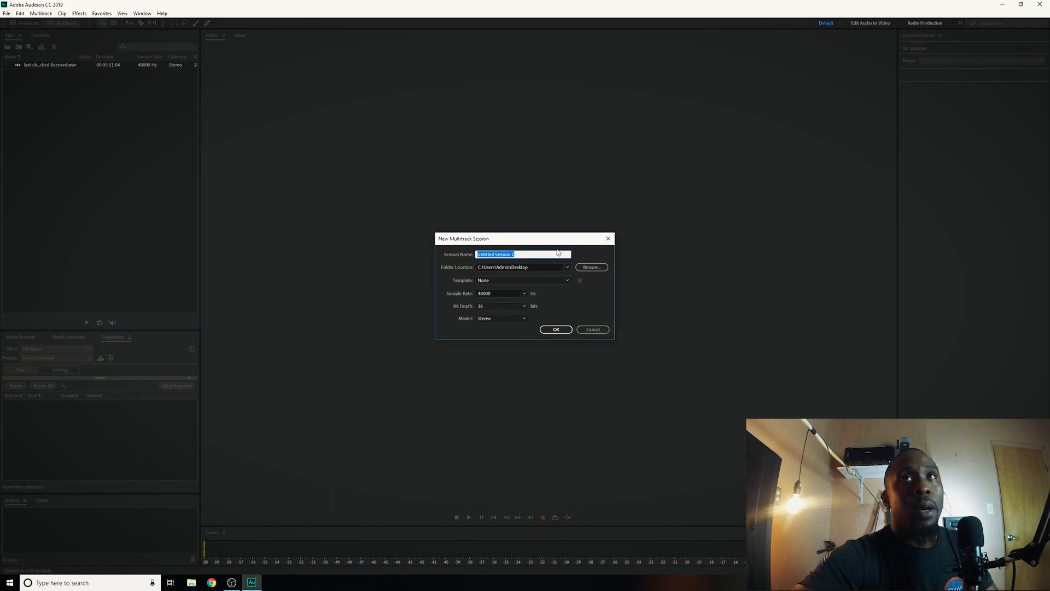
Name the new multitrack session 'Test' and overwrite the existing one.
text(Test)
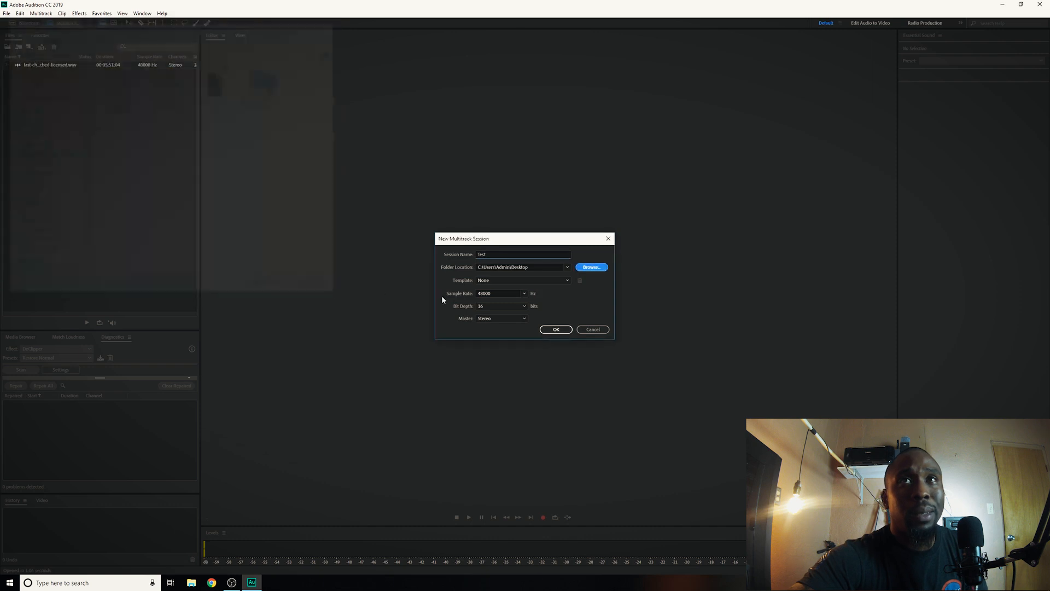
click(555, 329)
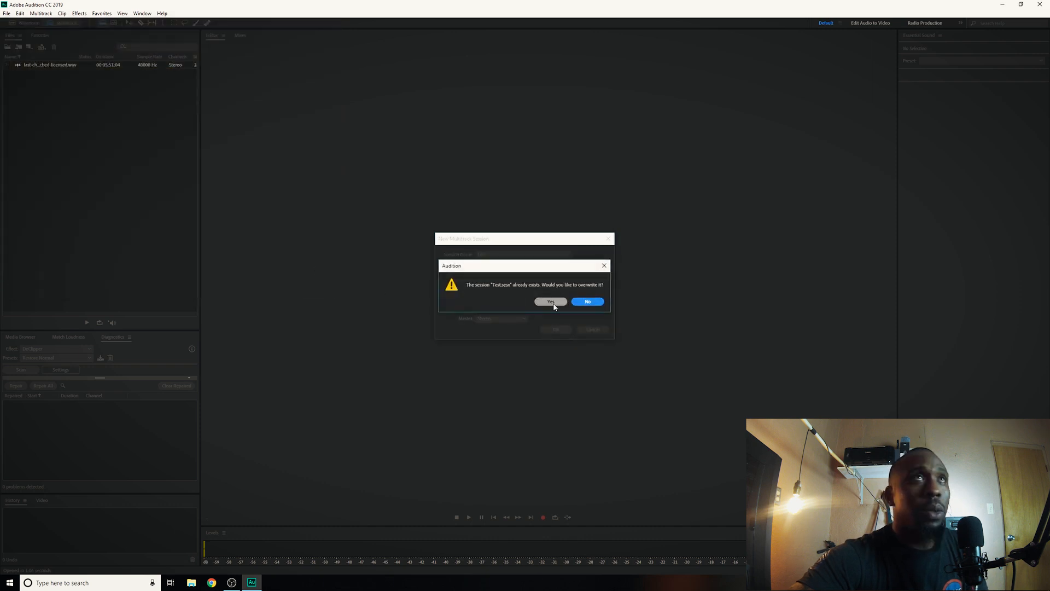
click(550, 302)
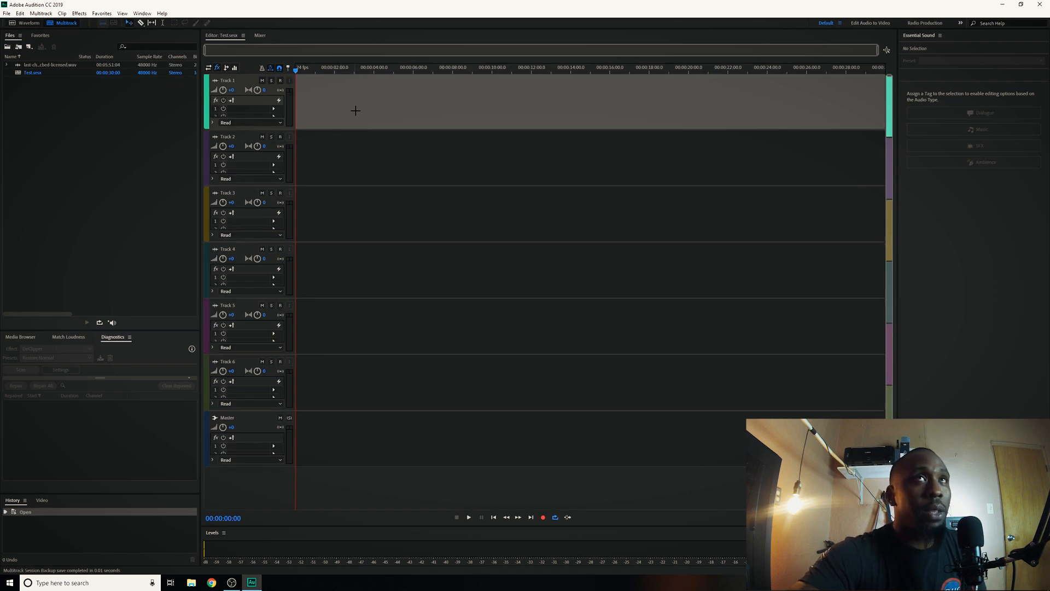
mouse_move(382, 106)
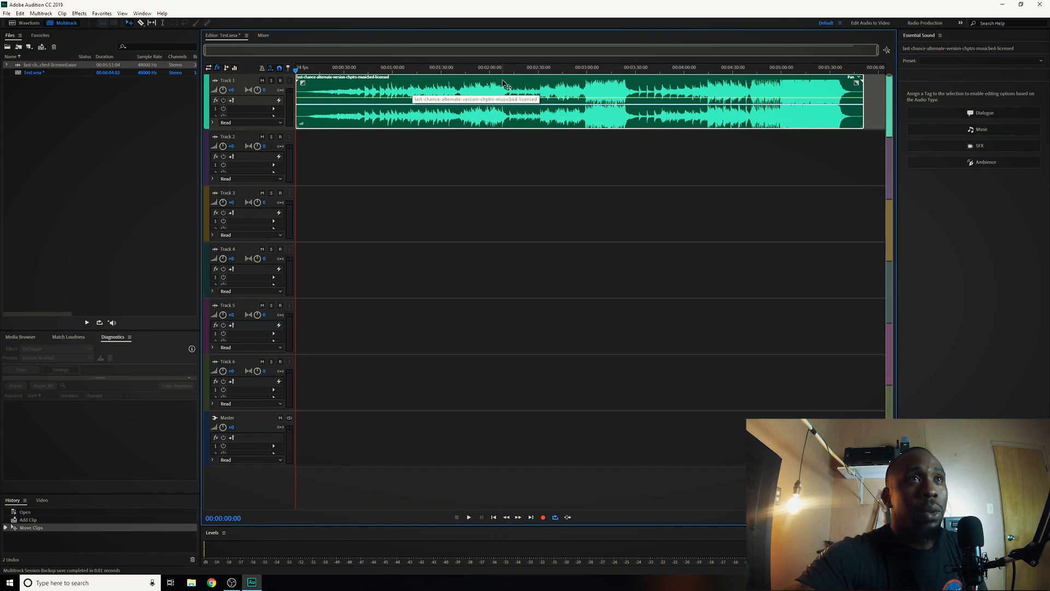
mouse_move(145, 348)
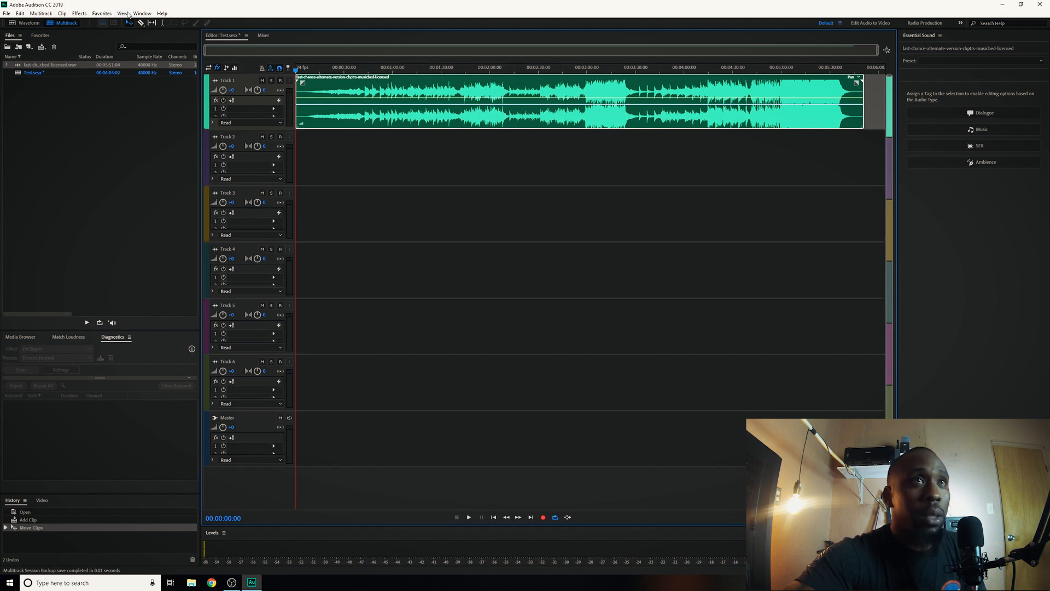
Show the clip's Properties and toggle Enable Remix, leaving it on.
click(151, 337)
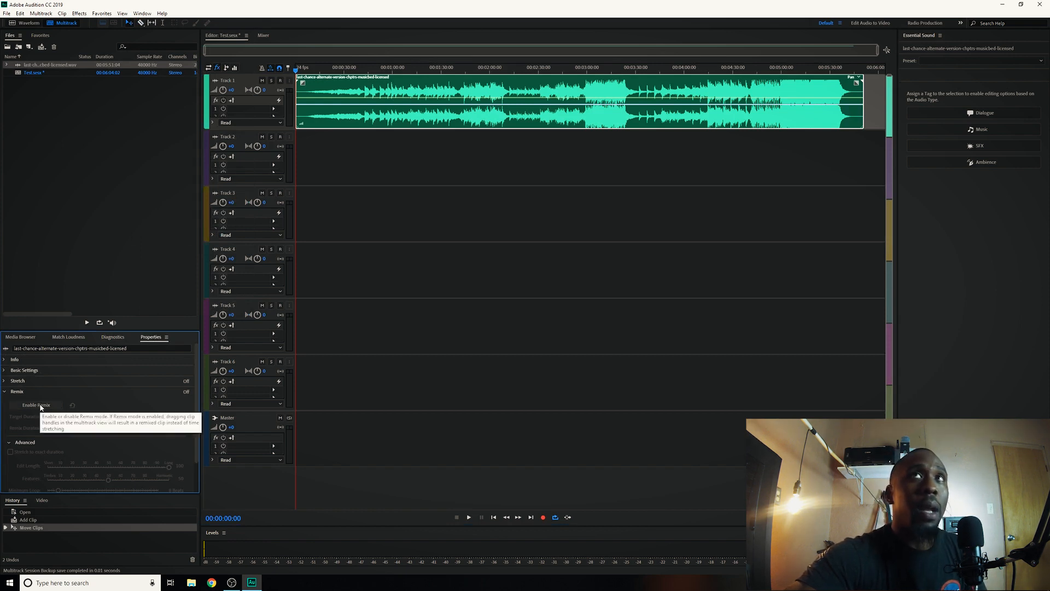
click(36, 405)
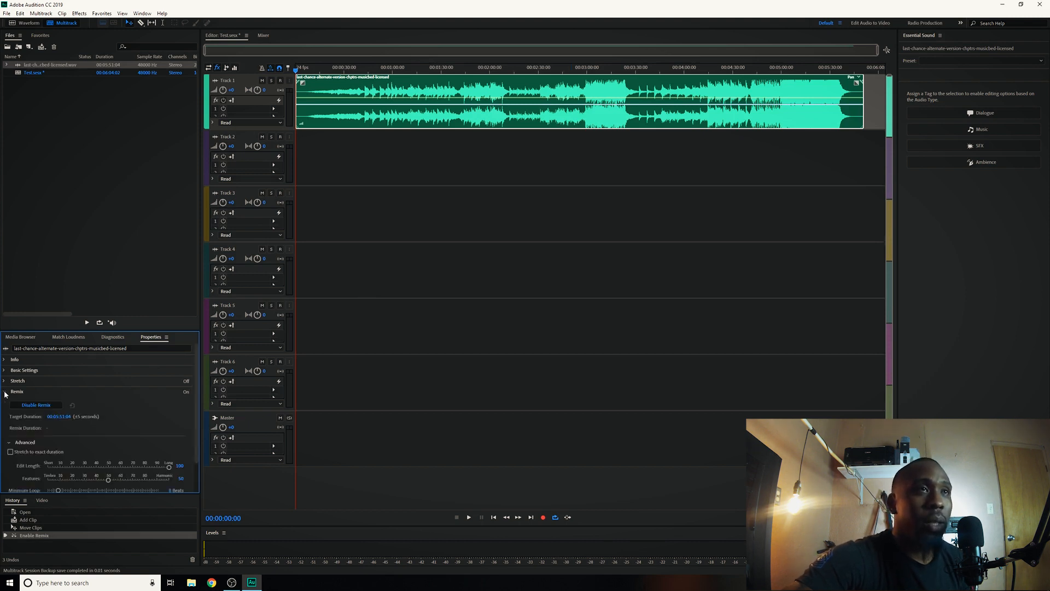
click(35, 405)
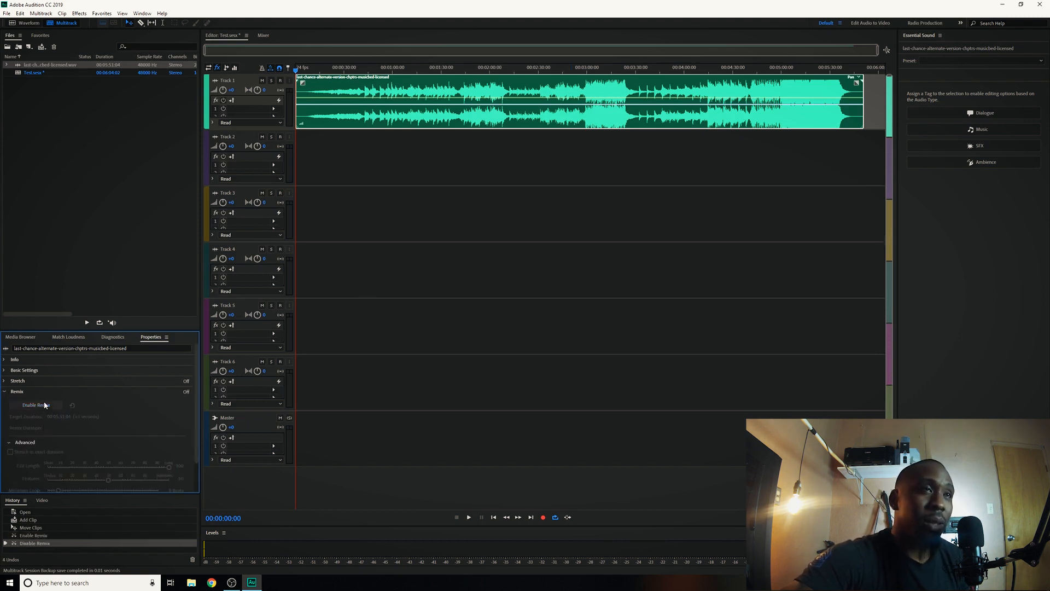
click(36, 405)
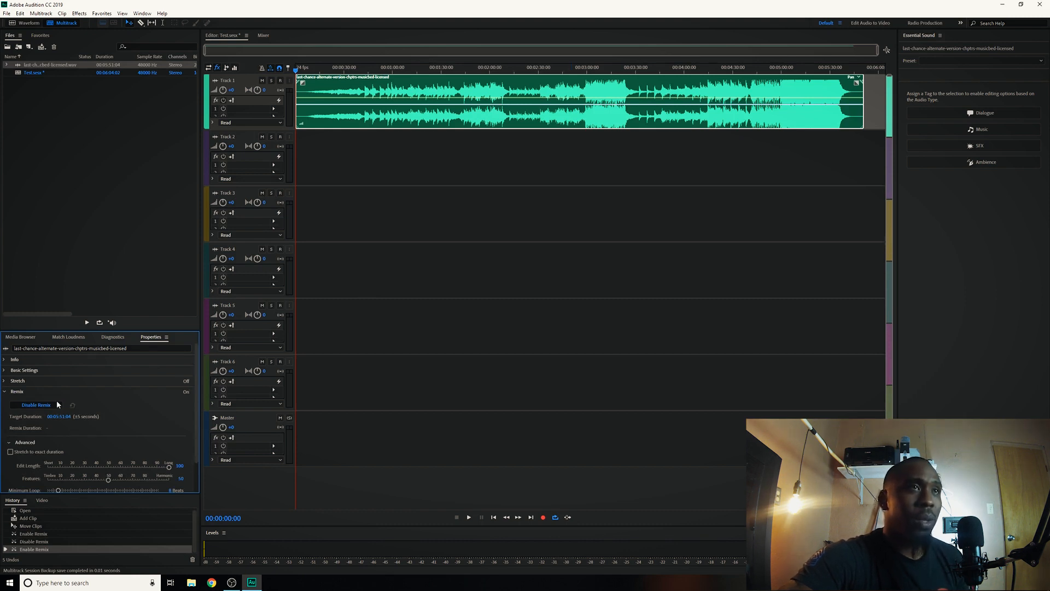
click(35, 404)
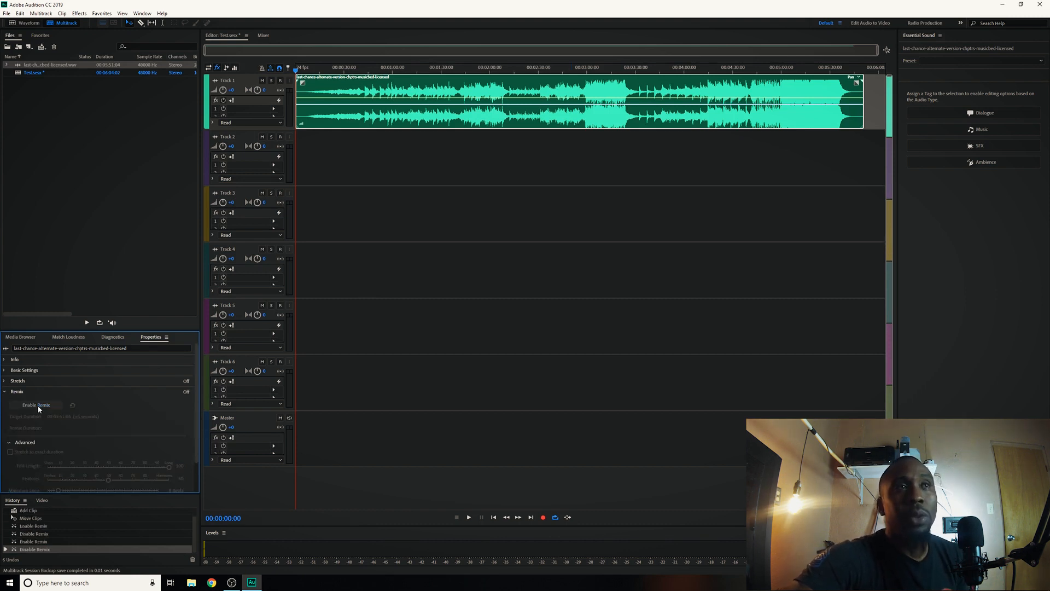
click(35, 404)
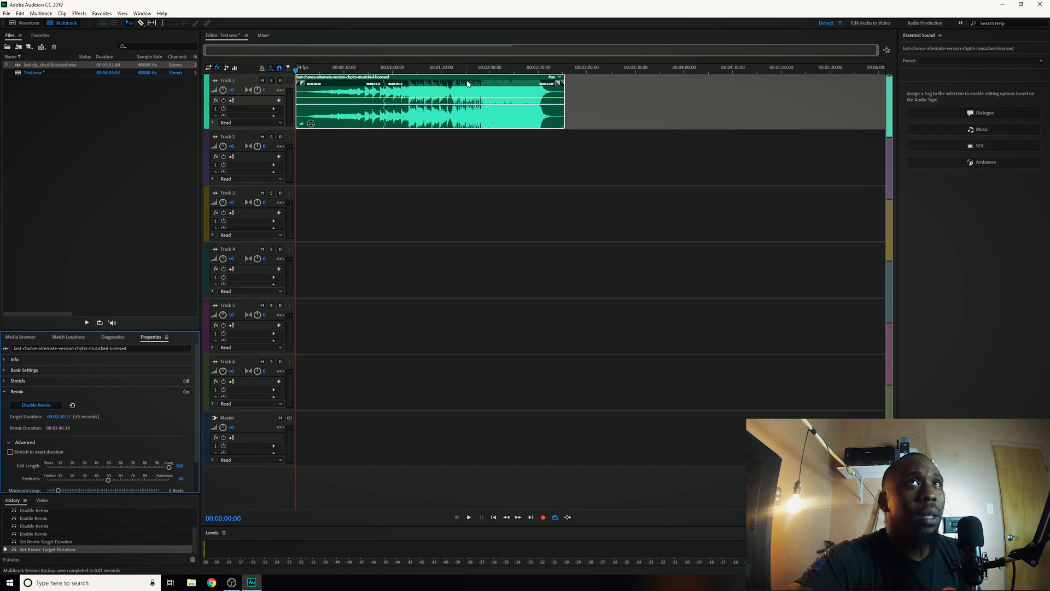
Enter a shorter Remix Target Duration for the Track 1 soundtrack.
click(469, 516)
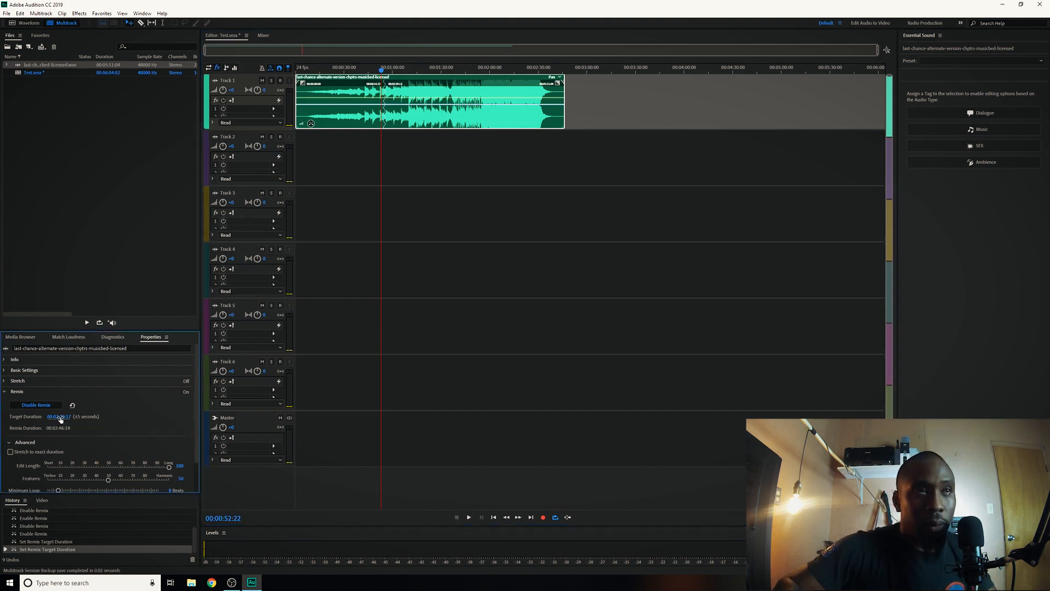
Set a roughly ten-minute Target Duration and move the playhead to a cut point.
click(60, 416)
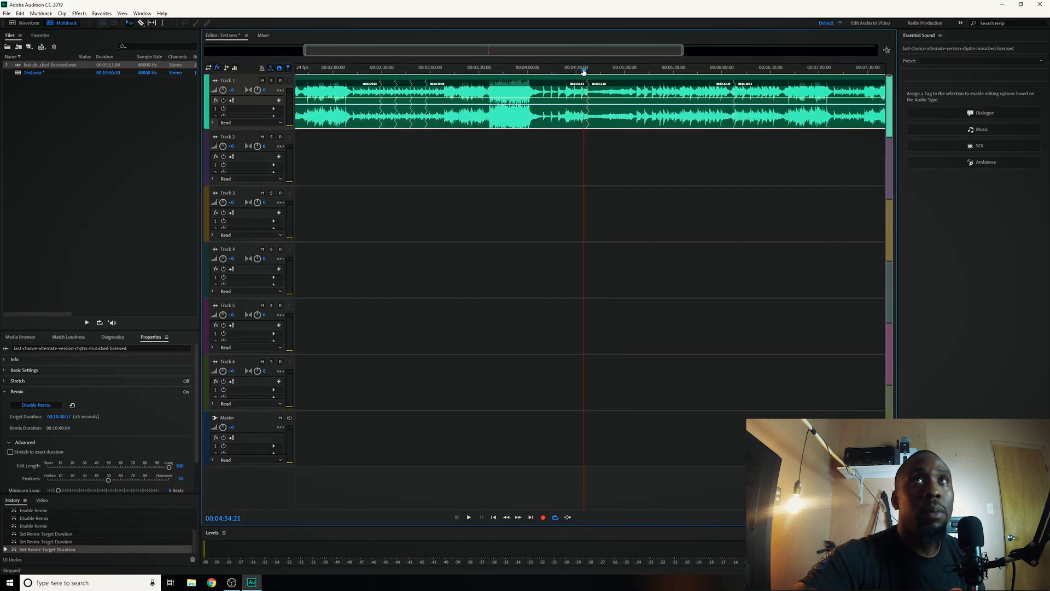
click(424, 67)
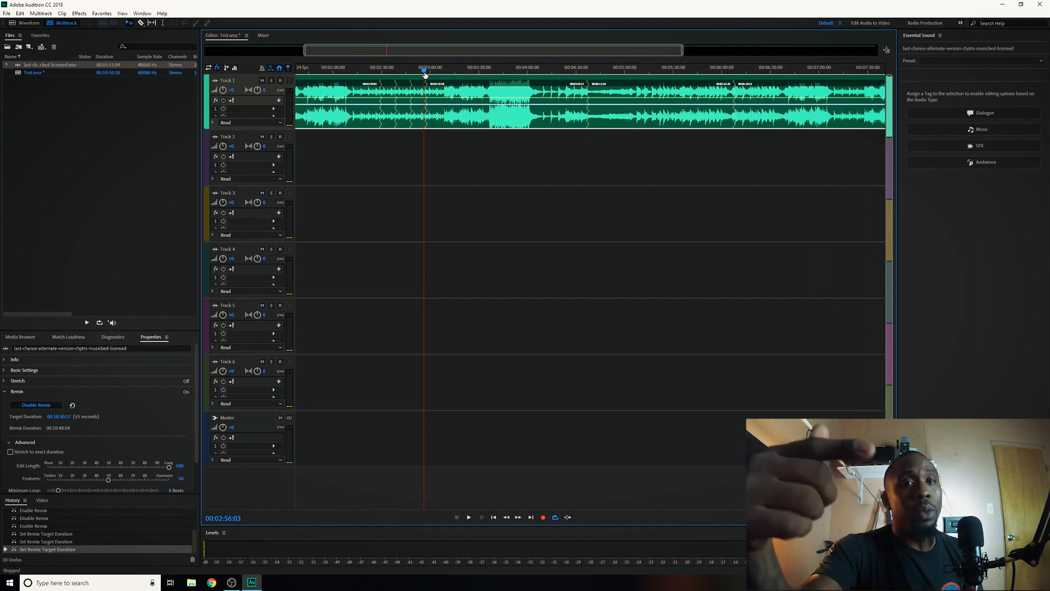